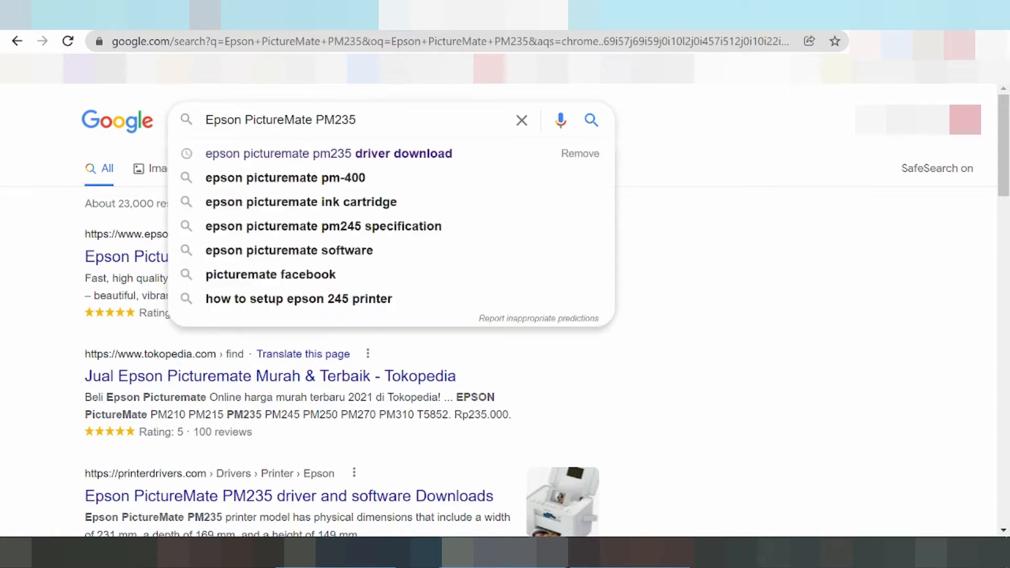
Search Google for 'Epson PictureMate PM235 driver download' and scroll the first results page
type("driver download")
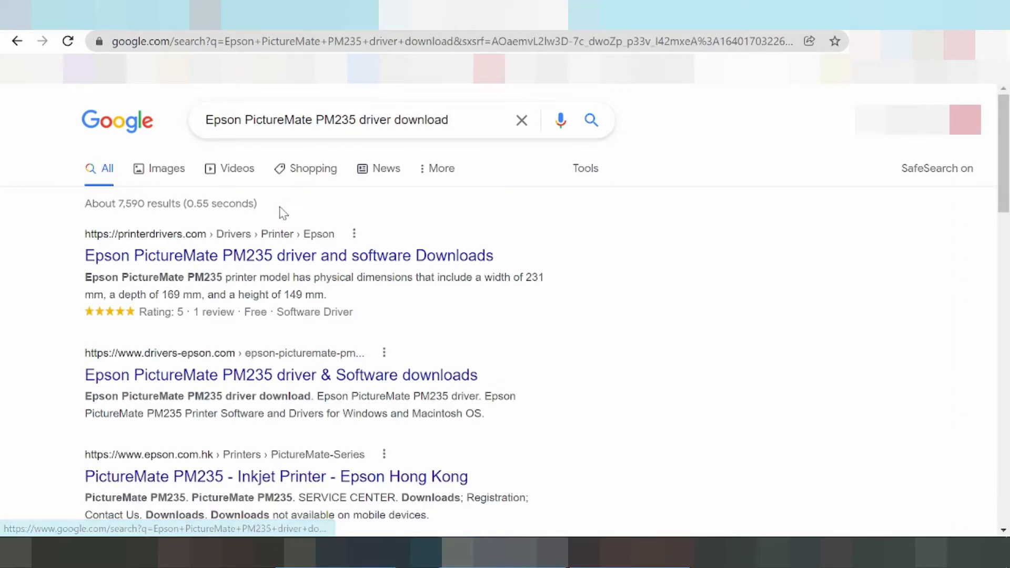
scroll("down", 3)
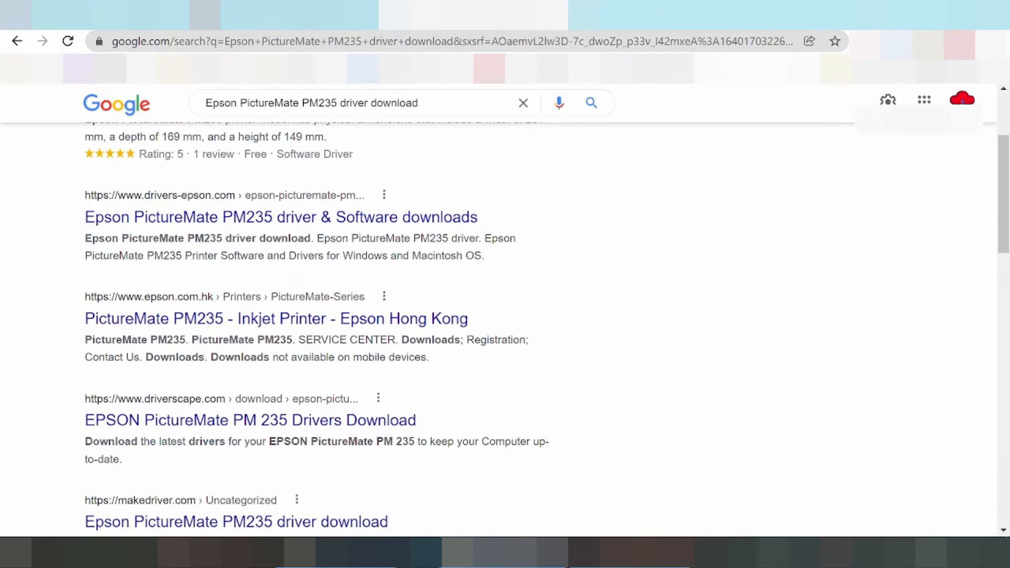
mouse_move(219, 317)
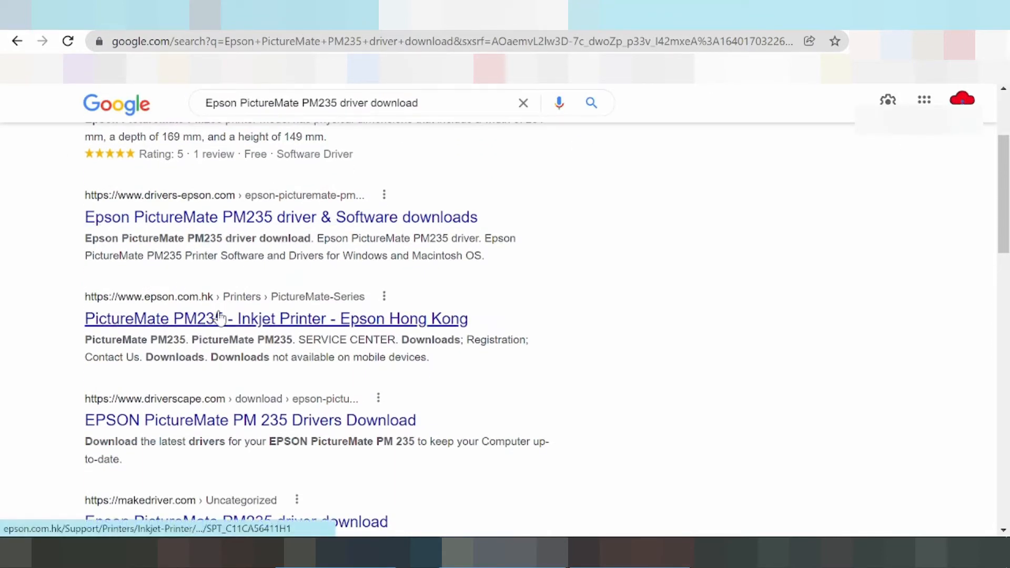
scroll("down", 3)
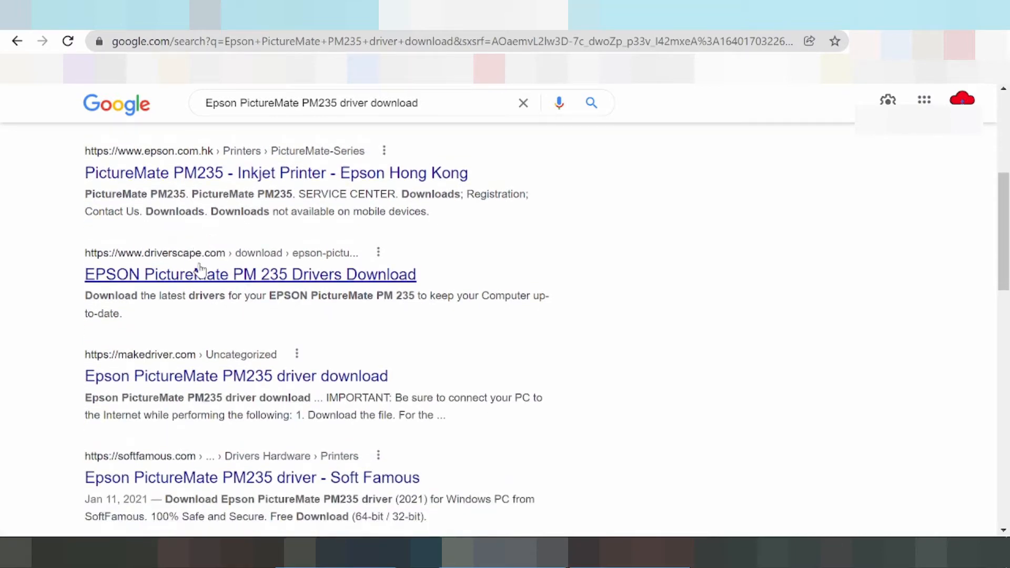
scroll("down", 3)
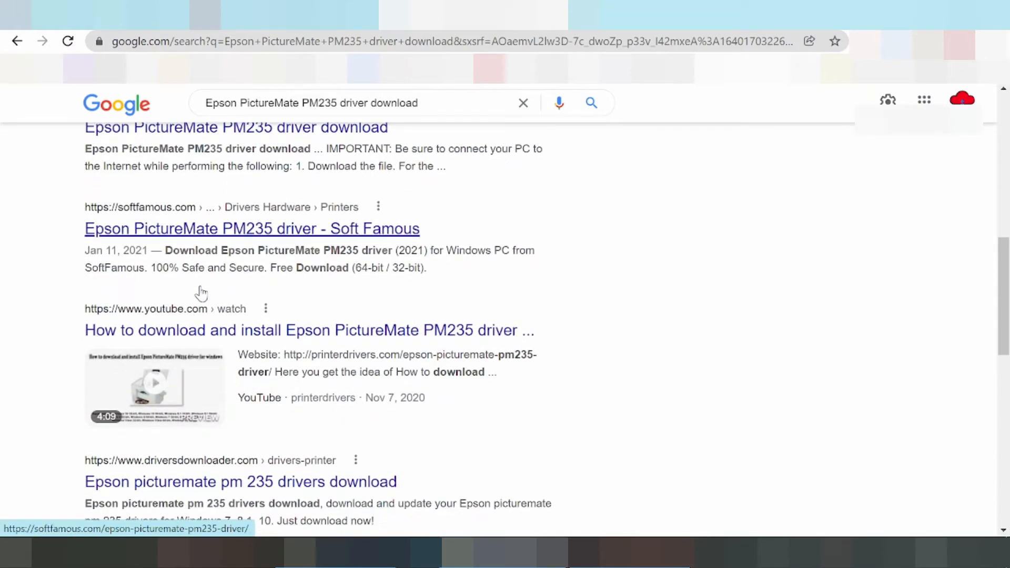
scroll("down", 3)
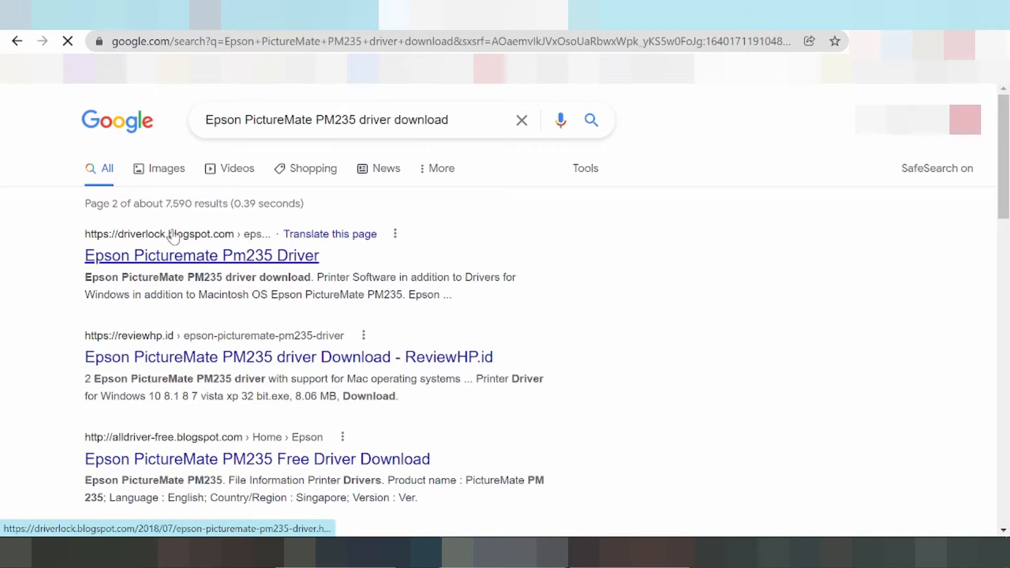
Scroll through results pages 2 and 3 looking for the Epson driver page
scroll("down", 3)
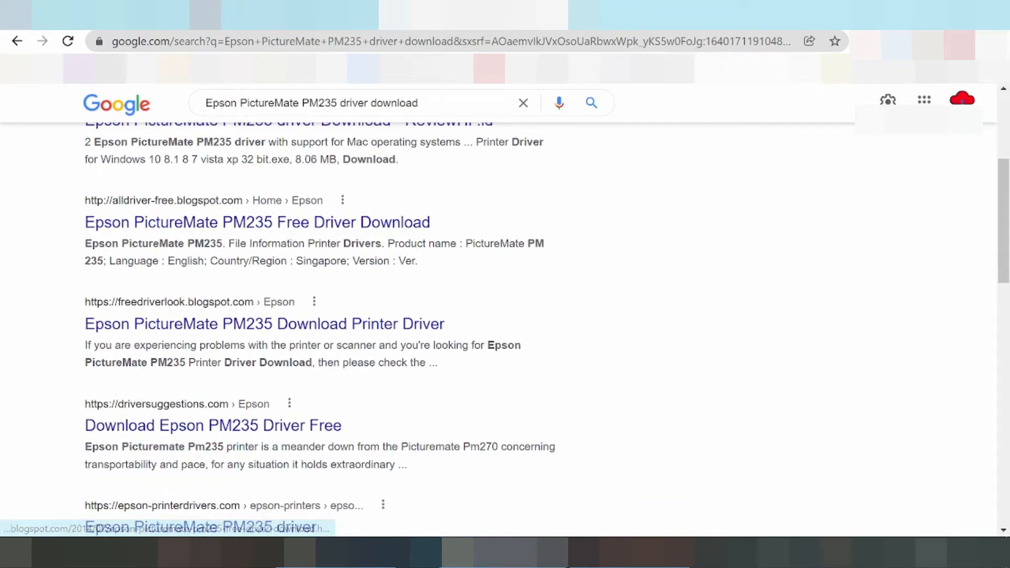
scroll("down", 3)
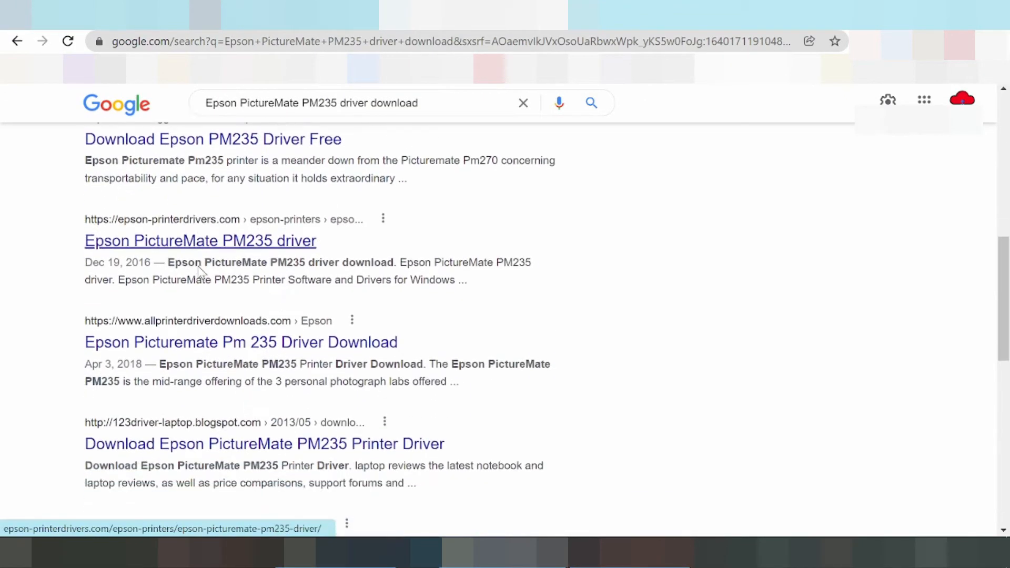
scroll("down", 3)
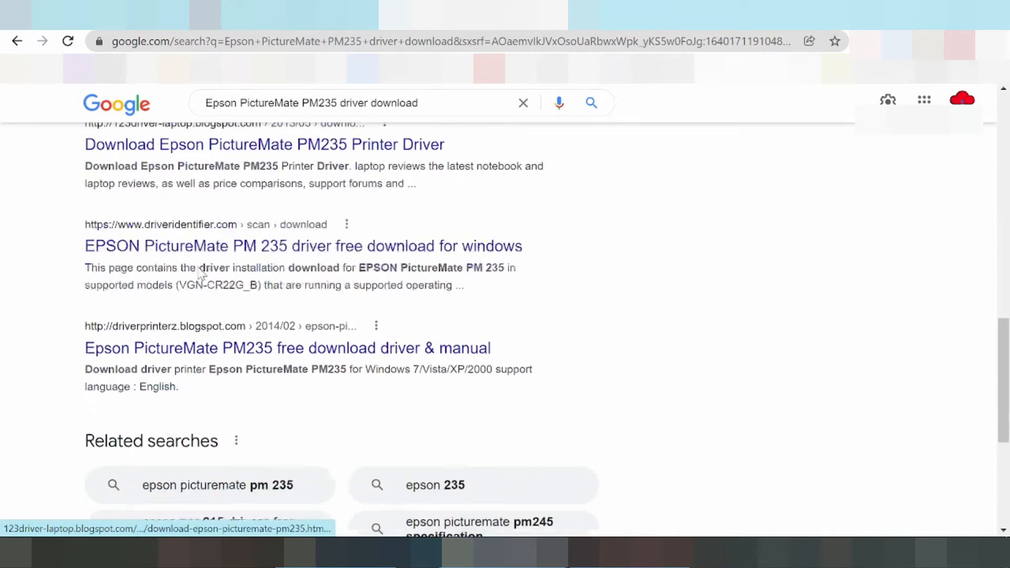
scroll("down", 3)
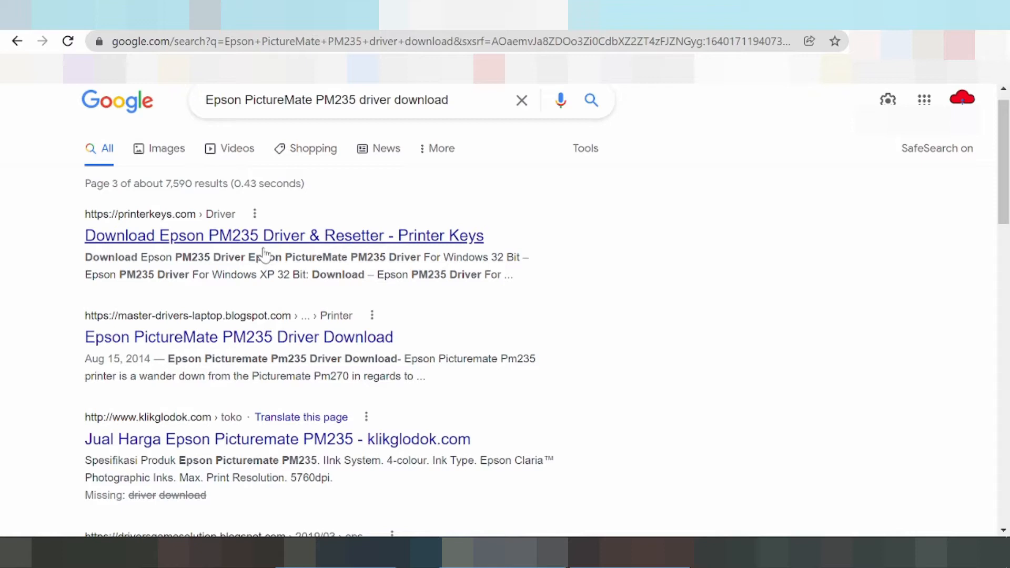
scroll("down", 3)
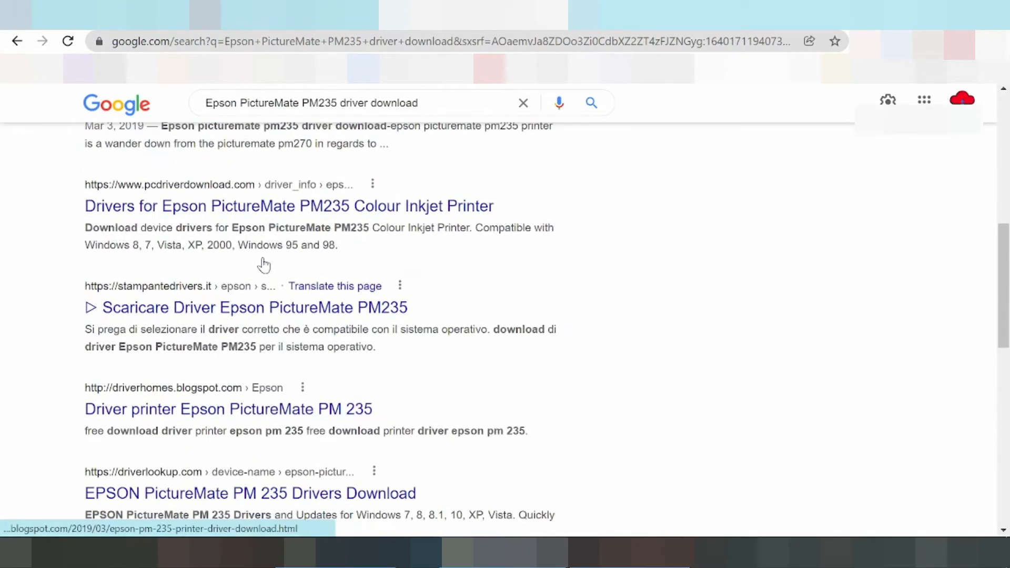
scroll("down", 3)
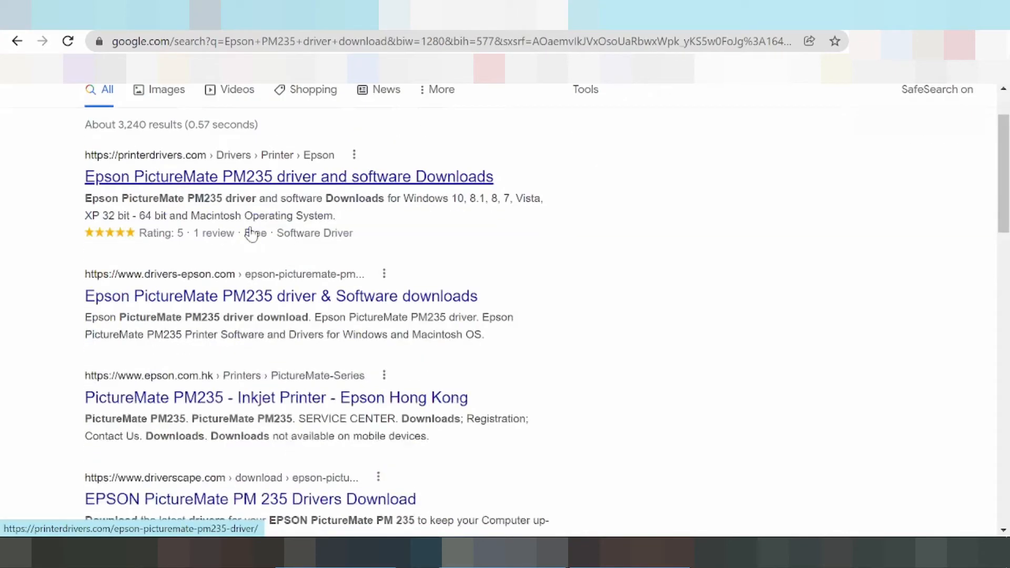
scroll("down", 3)
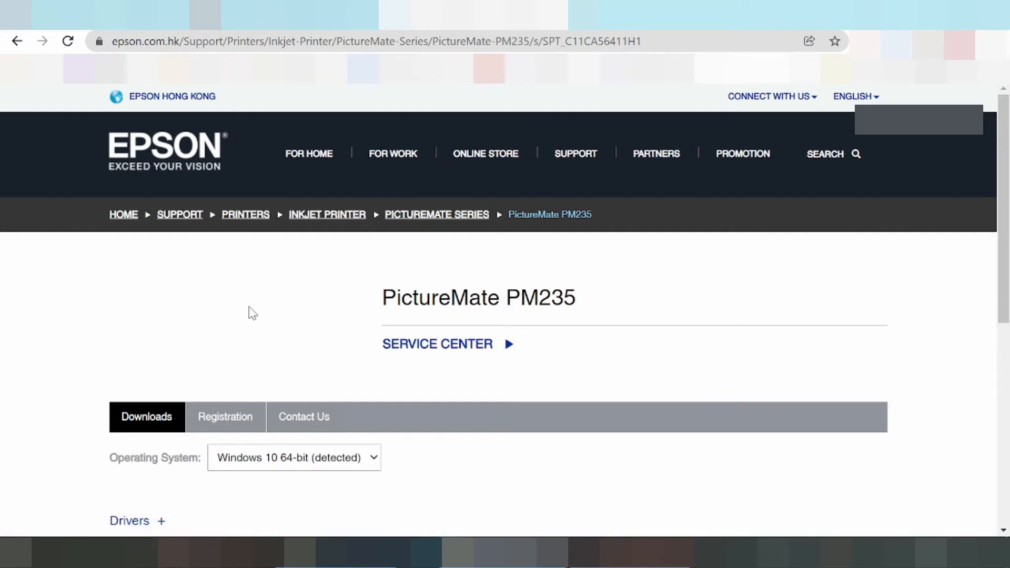
Scroll to the PM235 downloads section and open the operating system list, with Windows 10 64-bit detected
scroll("down", 3)
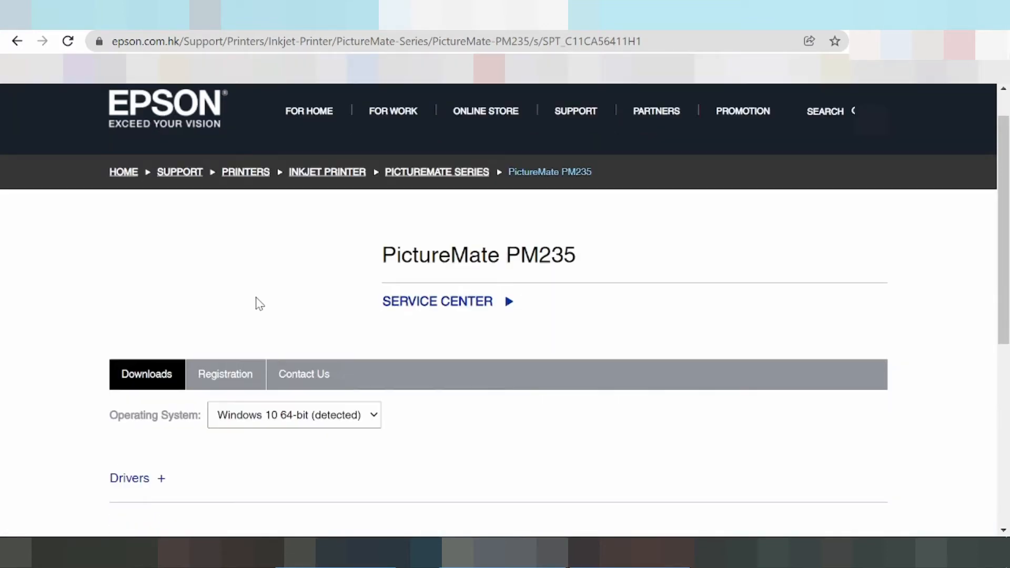
scroll("down", 3)
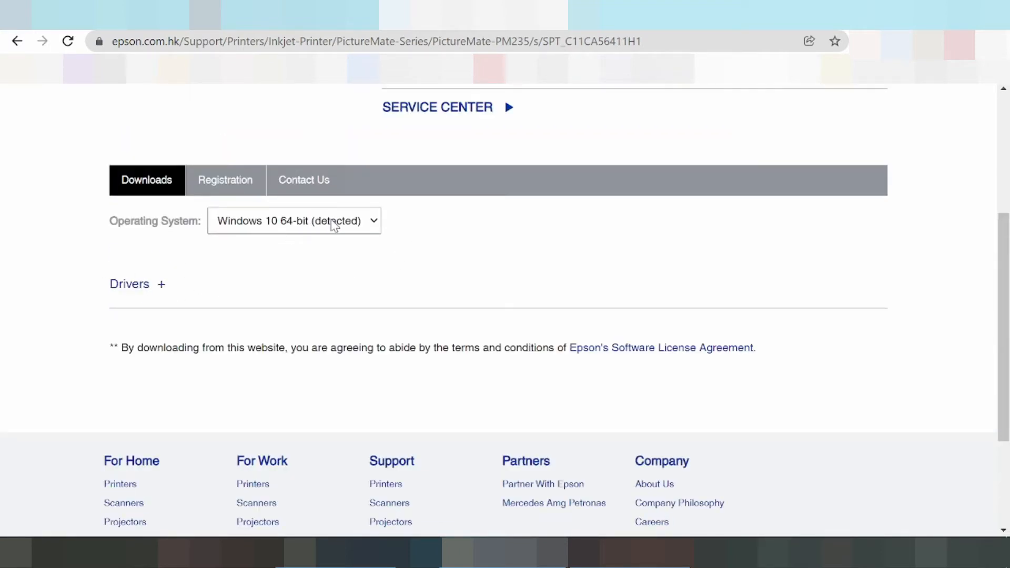
left_click(293, 221)
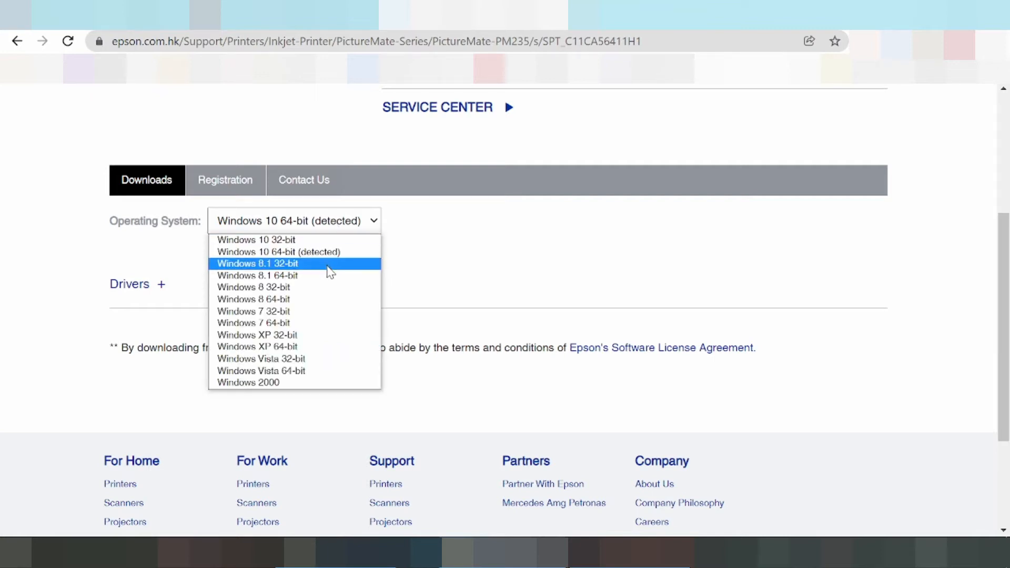
mouse_move(303, 254)
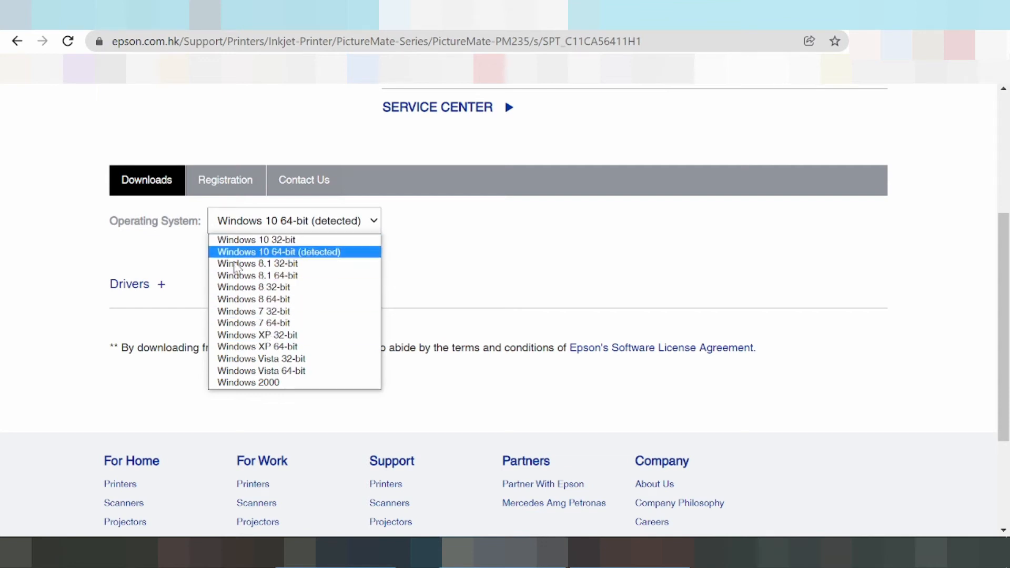
mouse_move(264, 346)
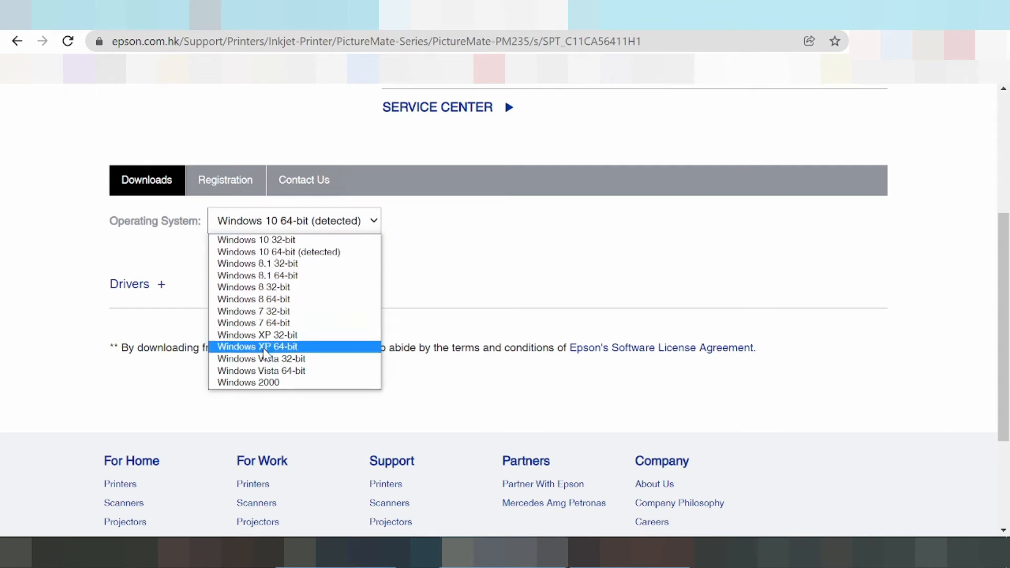
mouse_move(262, 256)
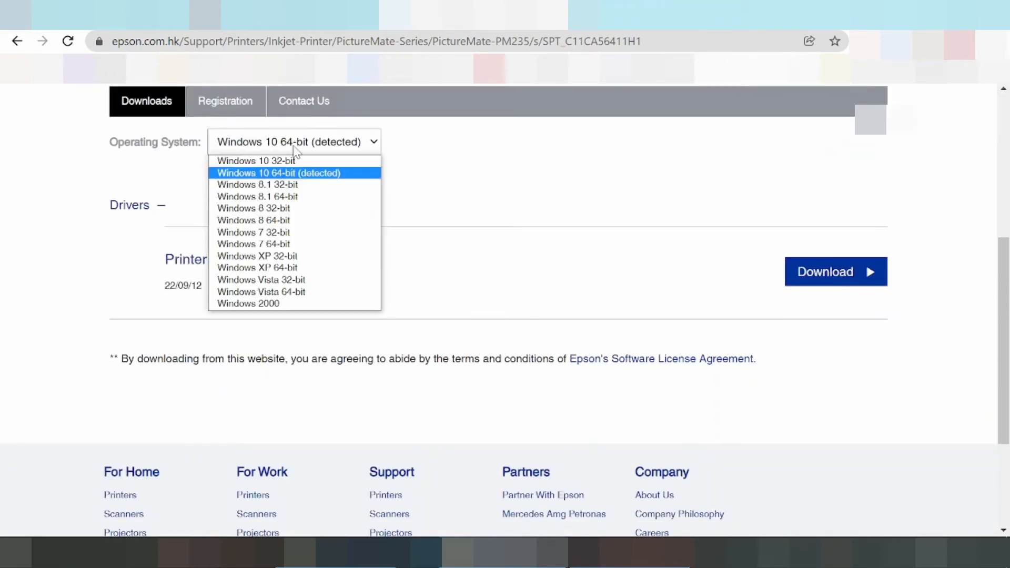
Keep Windows 10 64-bit selected and collapse then re-expand the Drivers section
left_click(283, 172)
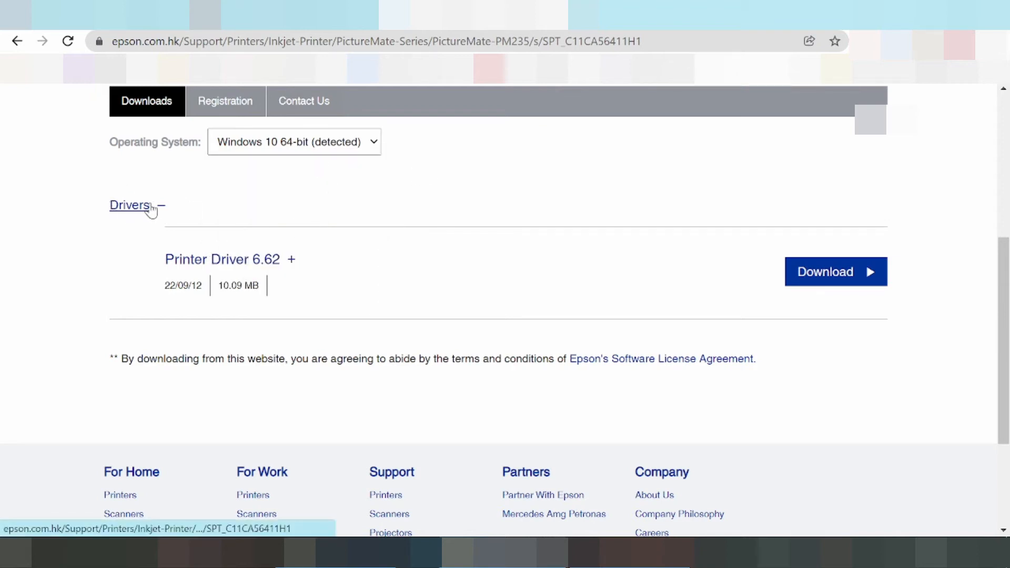
left_click(130, 205)
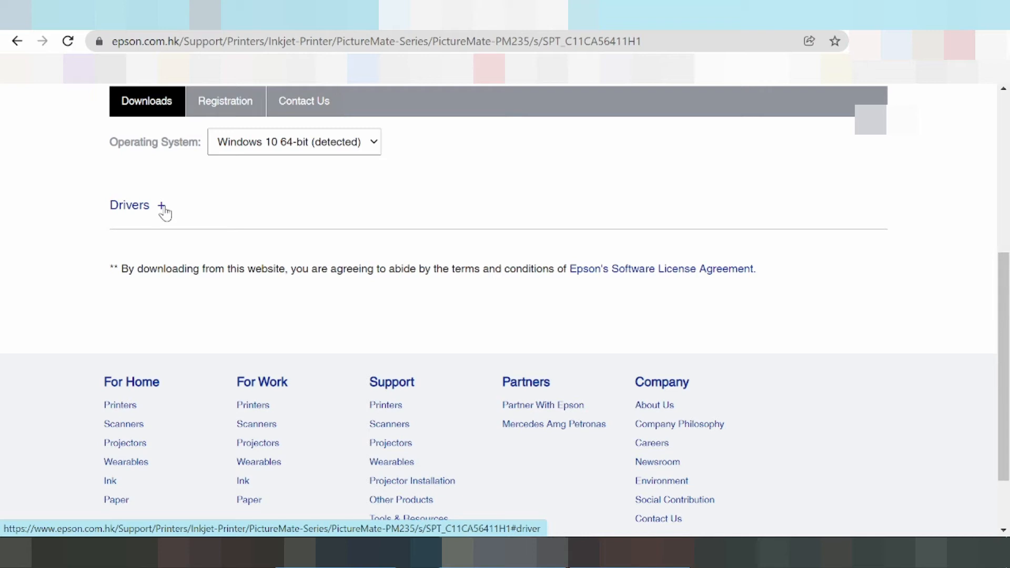
left_click(162, 205)
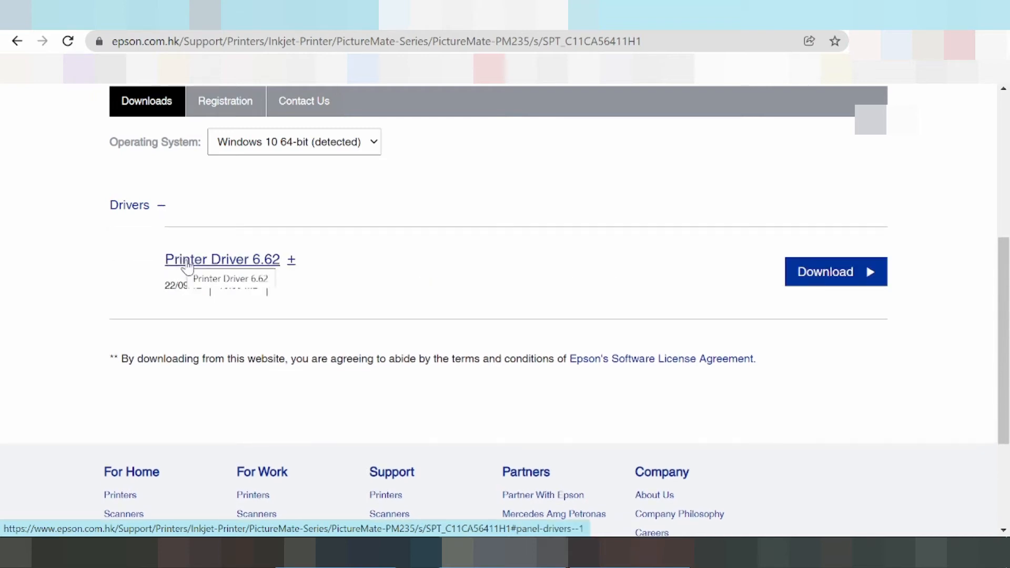
Expand Printer Driver 6.62 to confirm Windows 10 64-bit support, then request its download
left_click(293, 259)
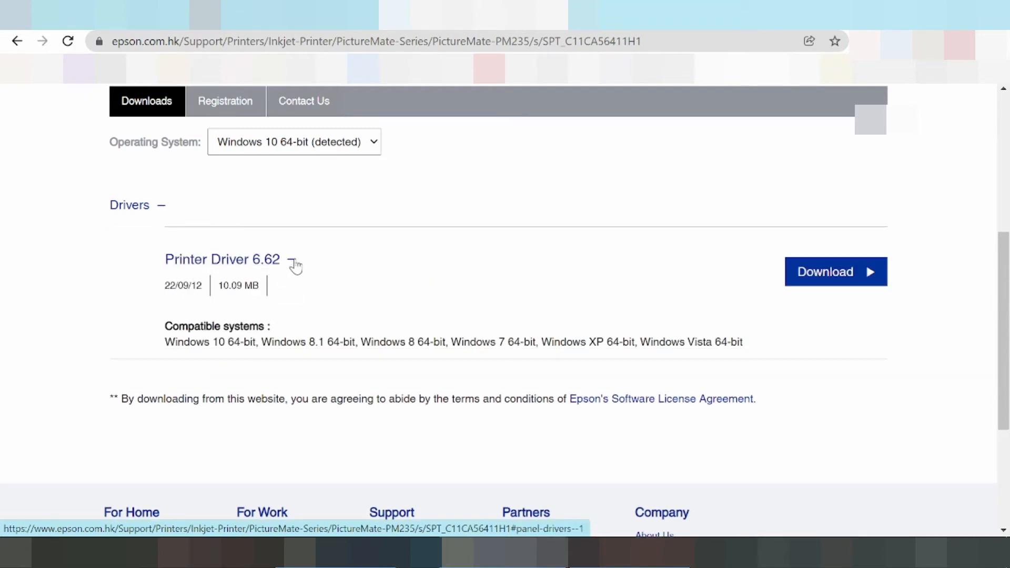
scroll("down", 3)
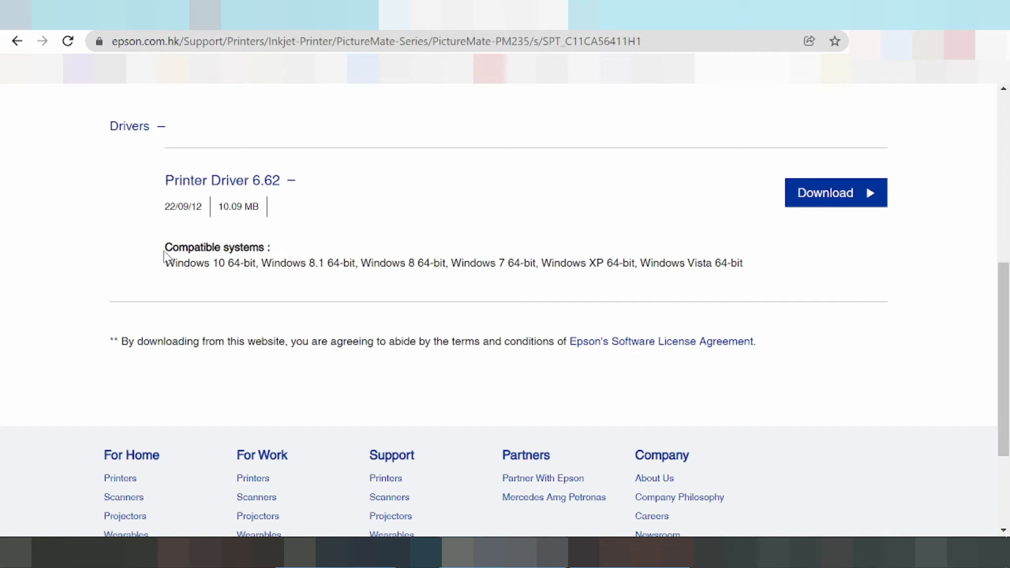
left_click_drag(166, 246, 286, 263)
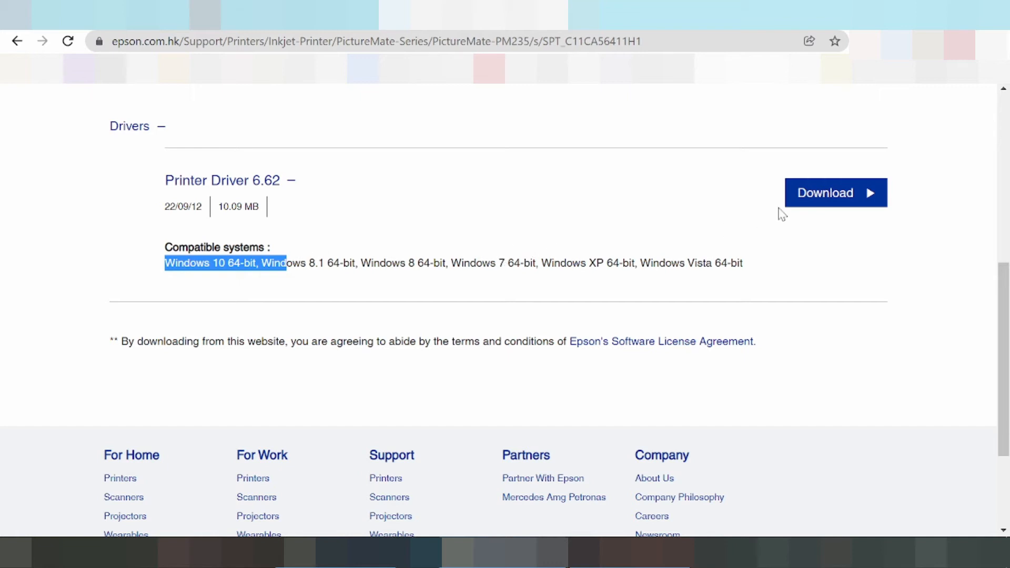
mouse_move(830, 208)
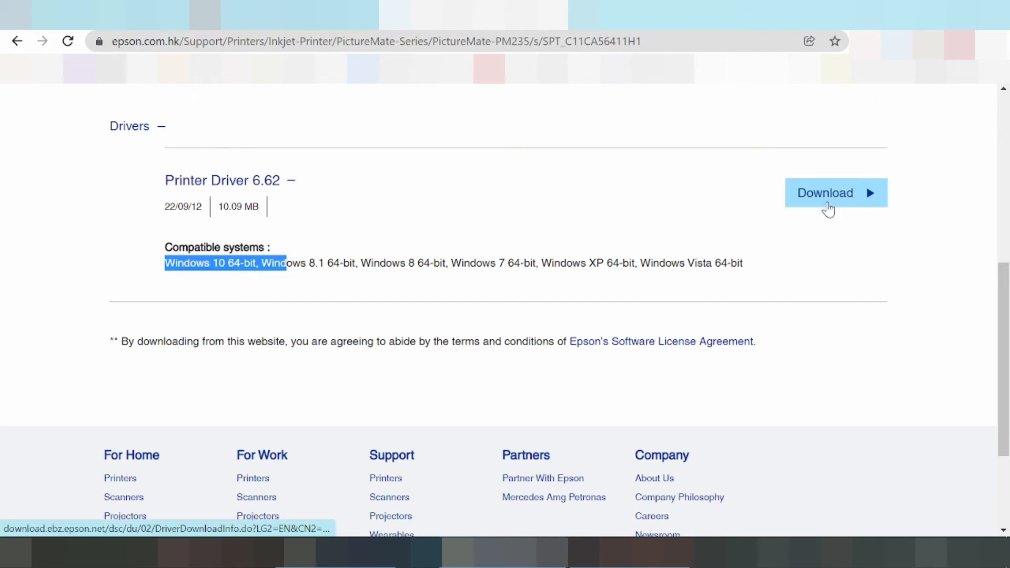
left_click(835, 193)
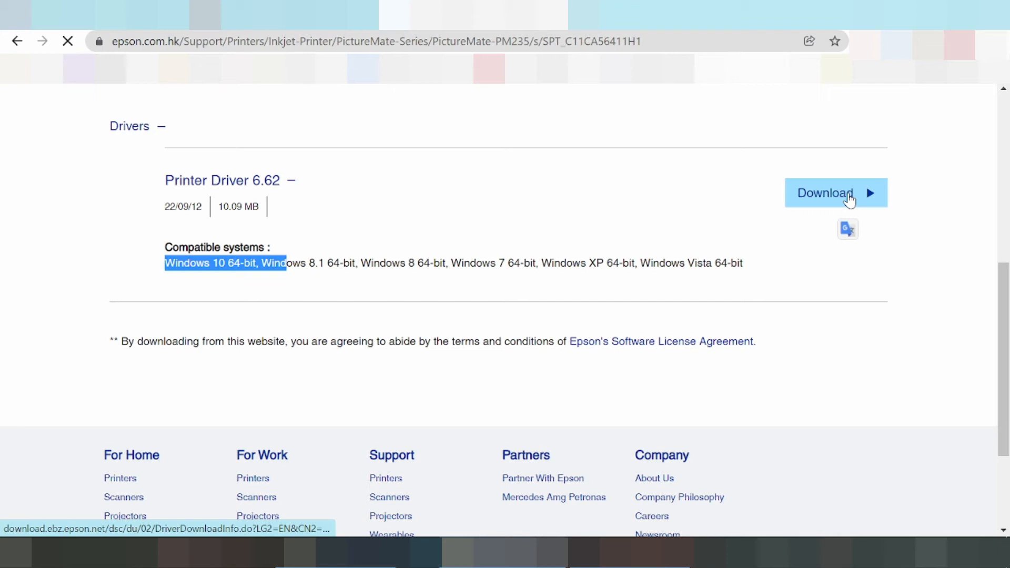
left_click(836, 192)
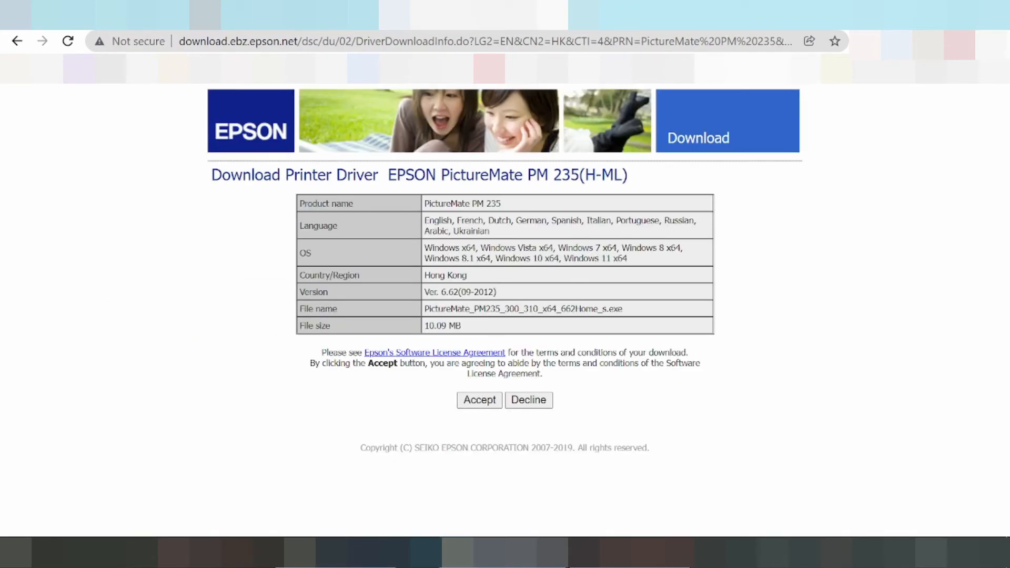
Accept the license agreement for Printer Driver 6.62
left_click(479, 401)
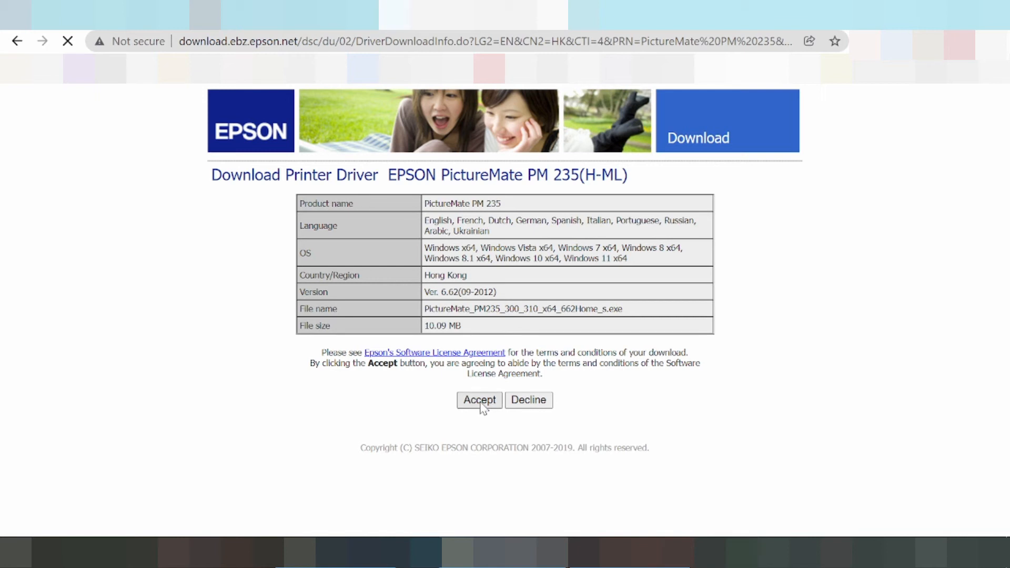
left_click(479, 400)
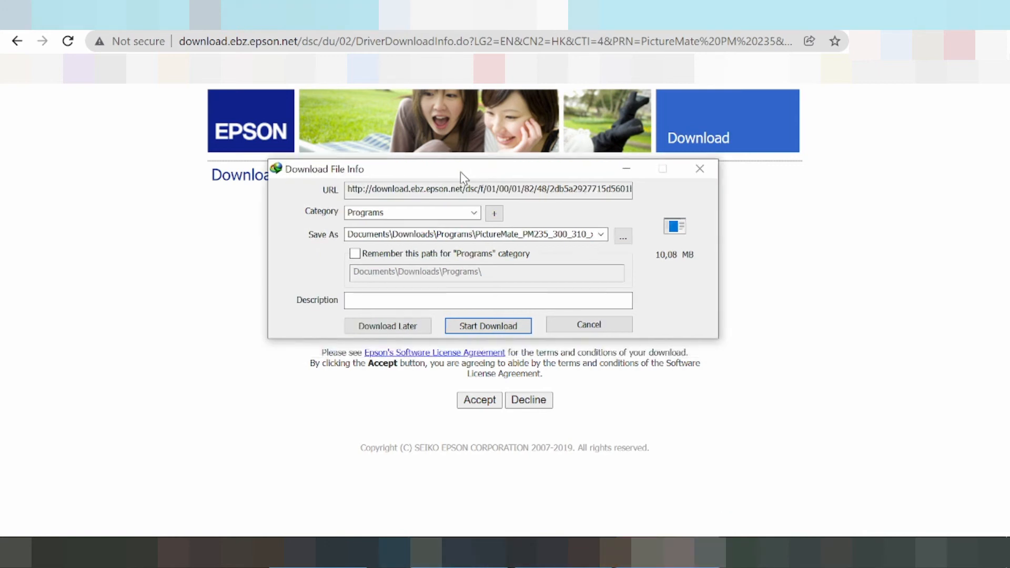
mouse_move(409, 249)
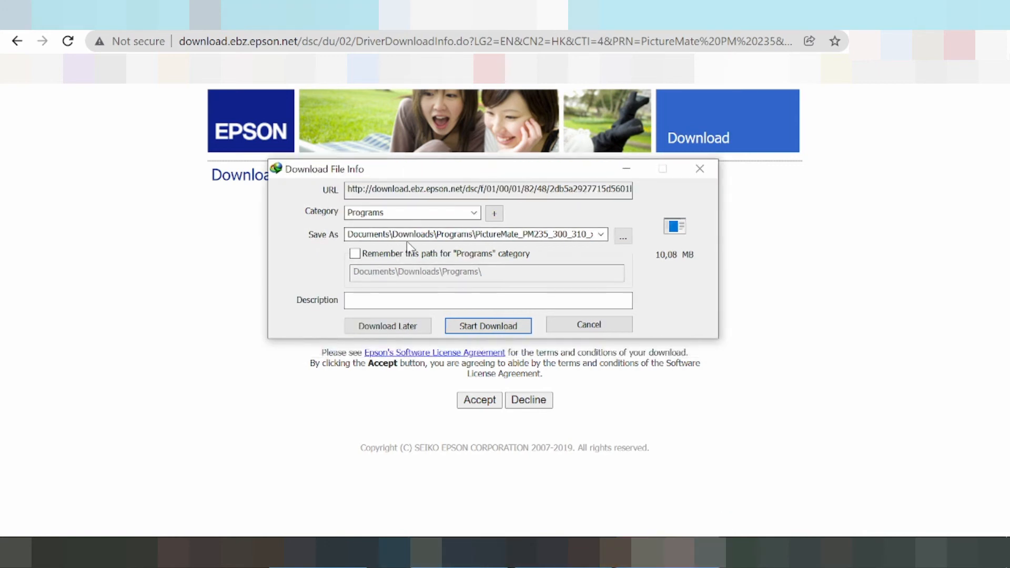
mouse_move(400, 186)
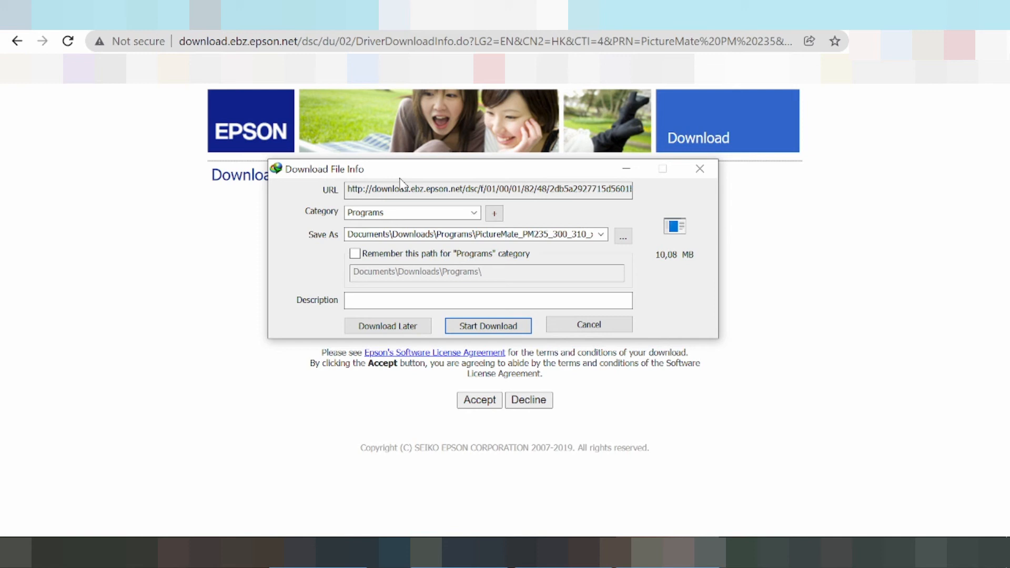
mouse_move(488, 338)
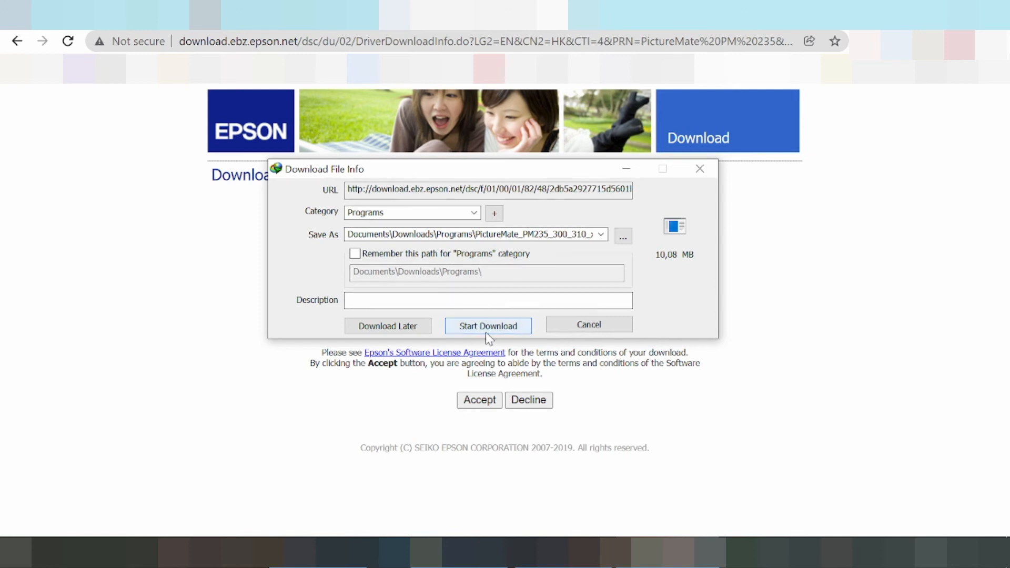
Start the IDM download, keeping the default Save As path in the Programs folder
left_click(488, 325)
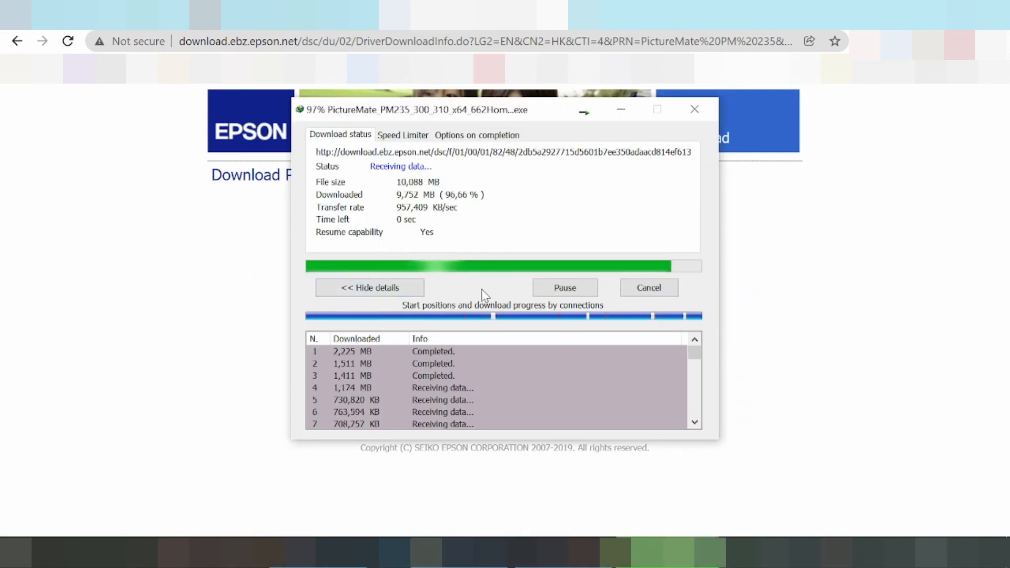